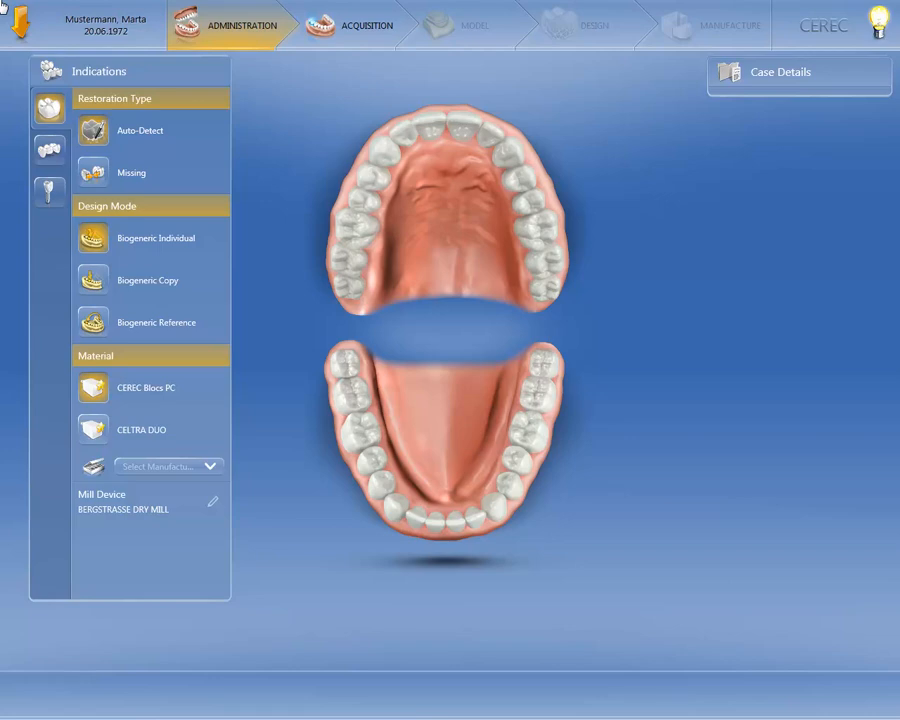
Step: Show the multi-tooth indication category listing crown, inlay/onlay, veneer, pontic and missing
click(48, 150)
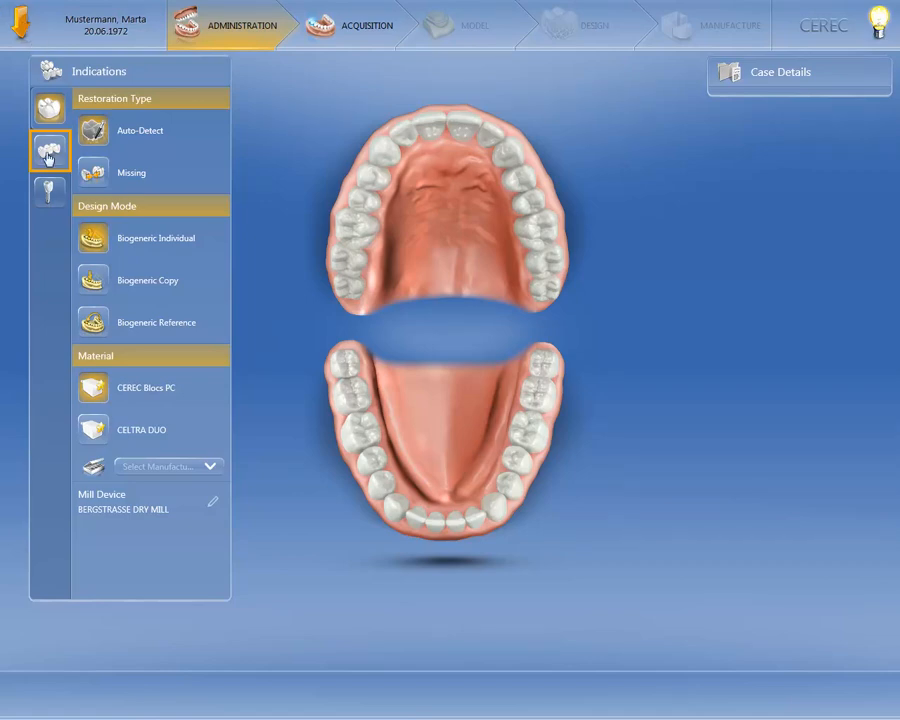
click(48, 151)
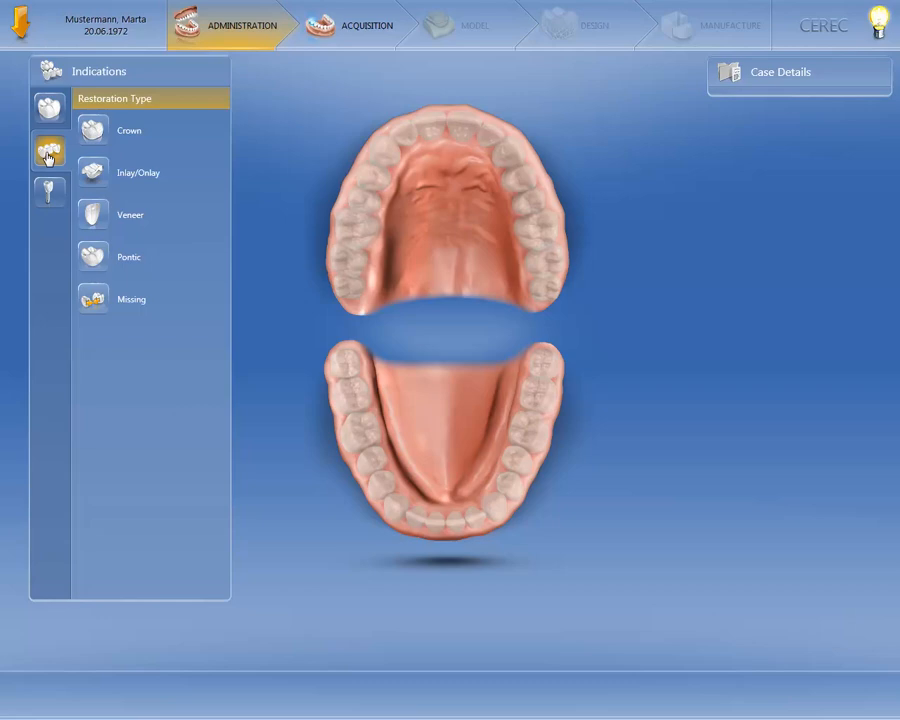
click(150, 130)
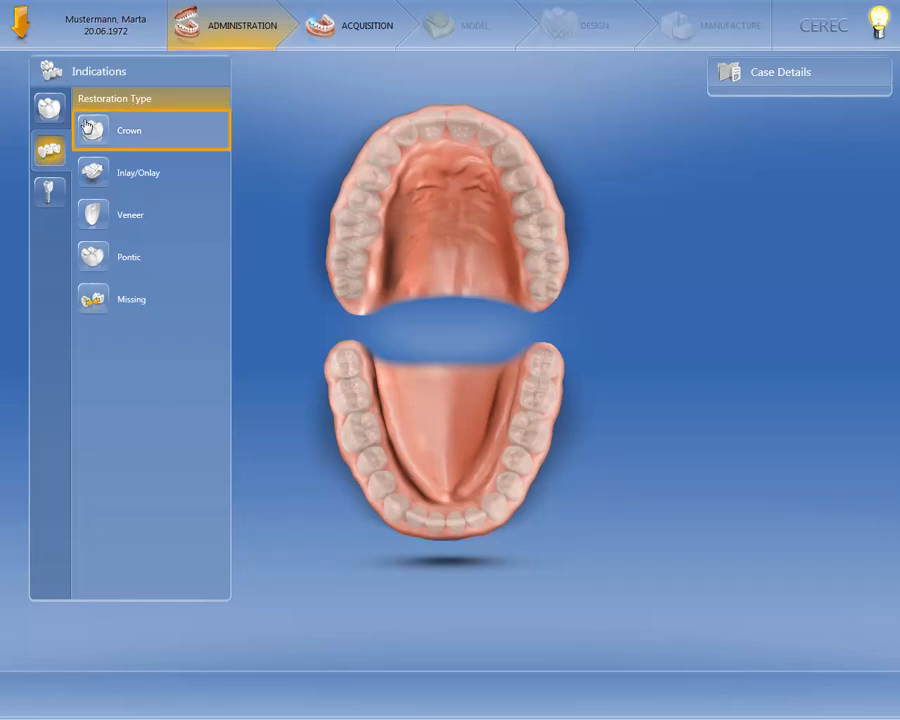
Step: Choose Crown as restoration type with Biogeneric Individual design mode
click(129, 130)
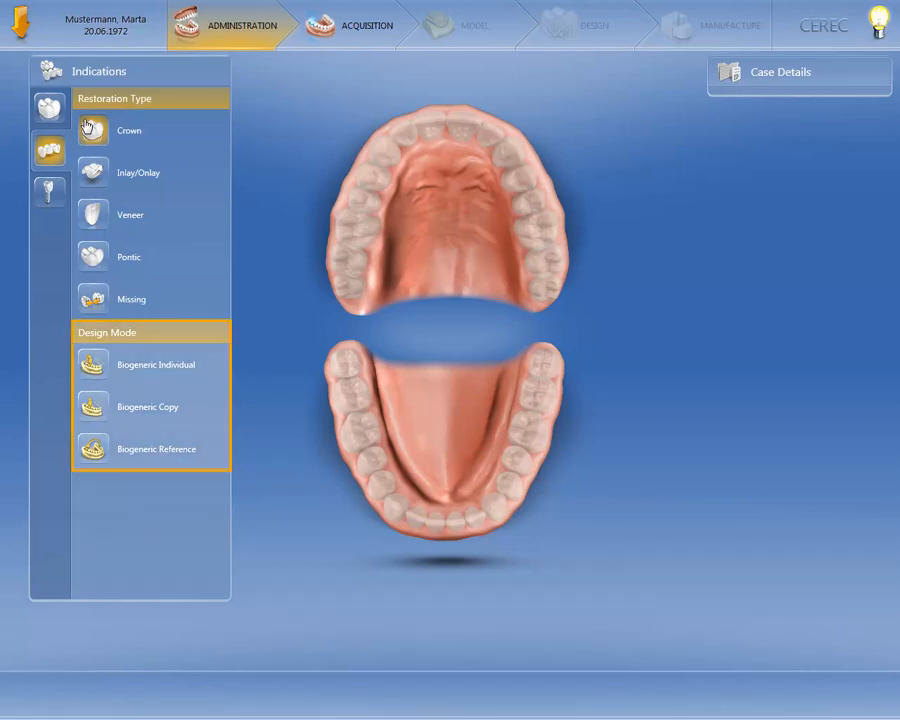
click(150, 364)
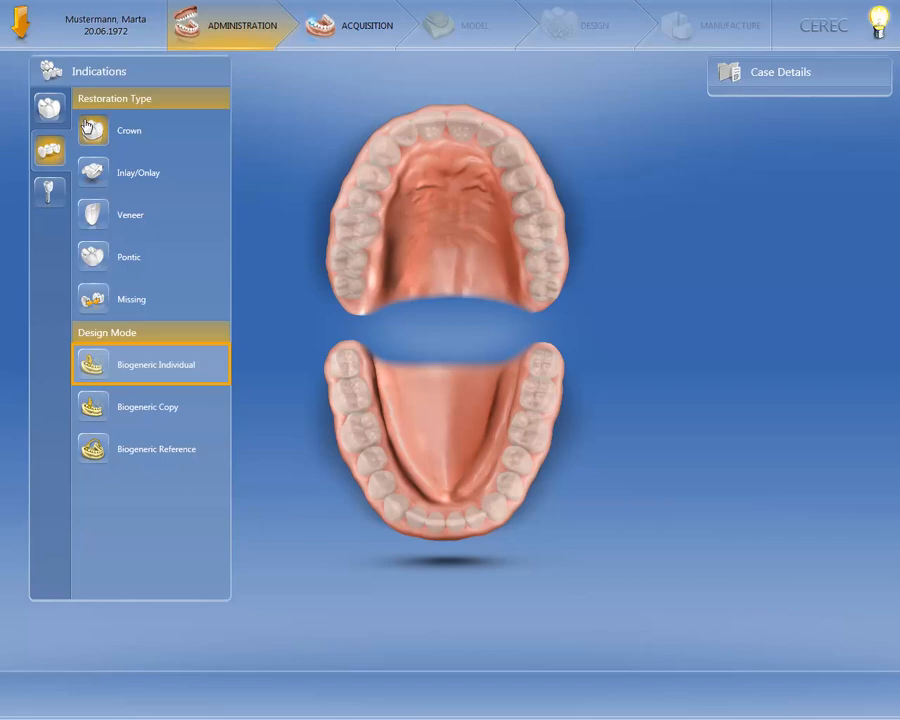
click(150, 406)
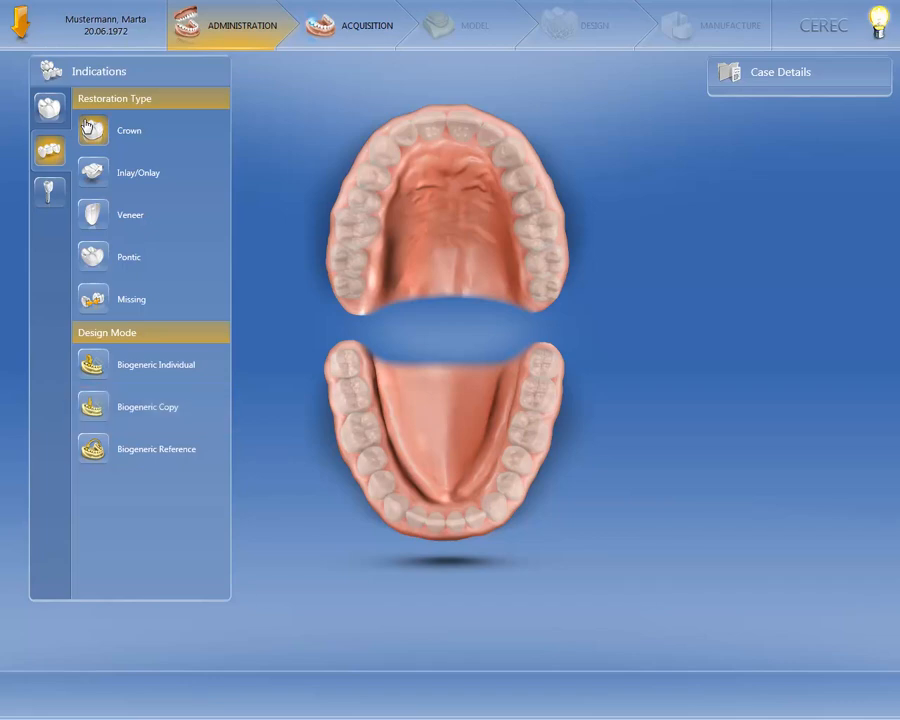
click(150, 448)
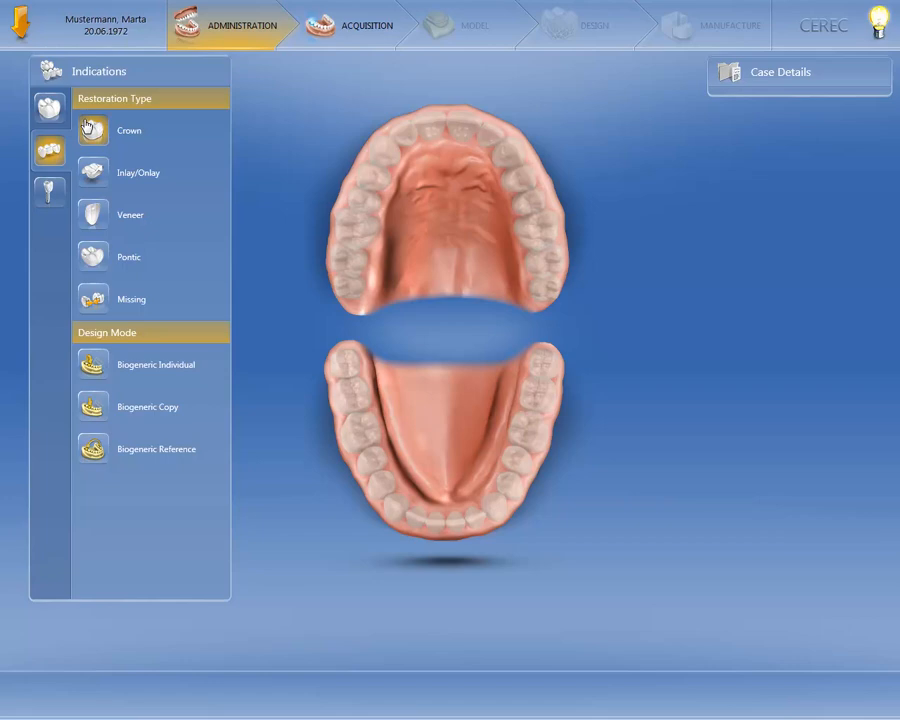
click(150, 364)
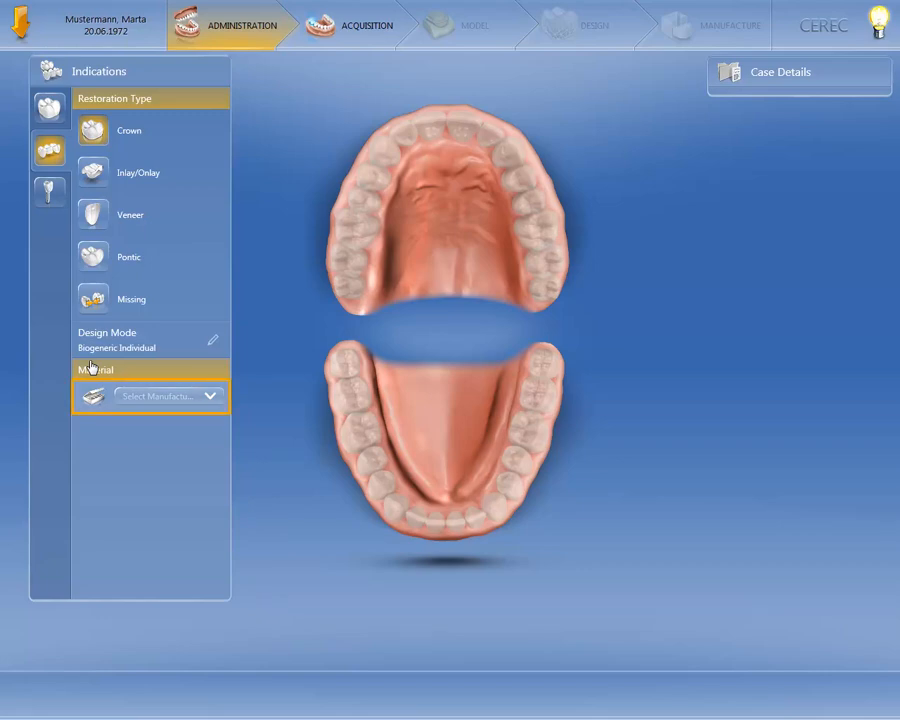
mouse_move(205, 388)
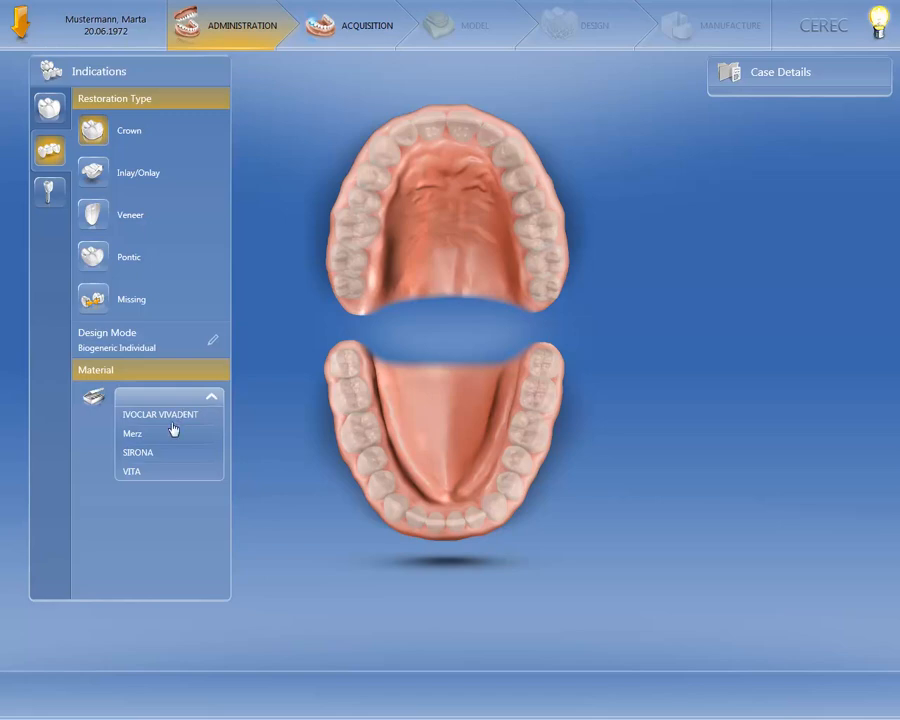
Step: Select SIRONA CEREC Zirconia (Milling) as material and BERGSTRASSE DRY MILL as mill device
click(138, 452)
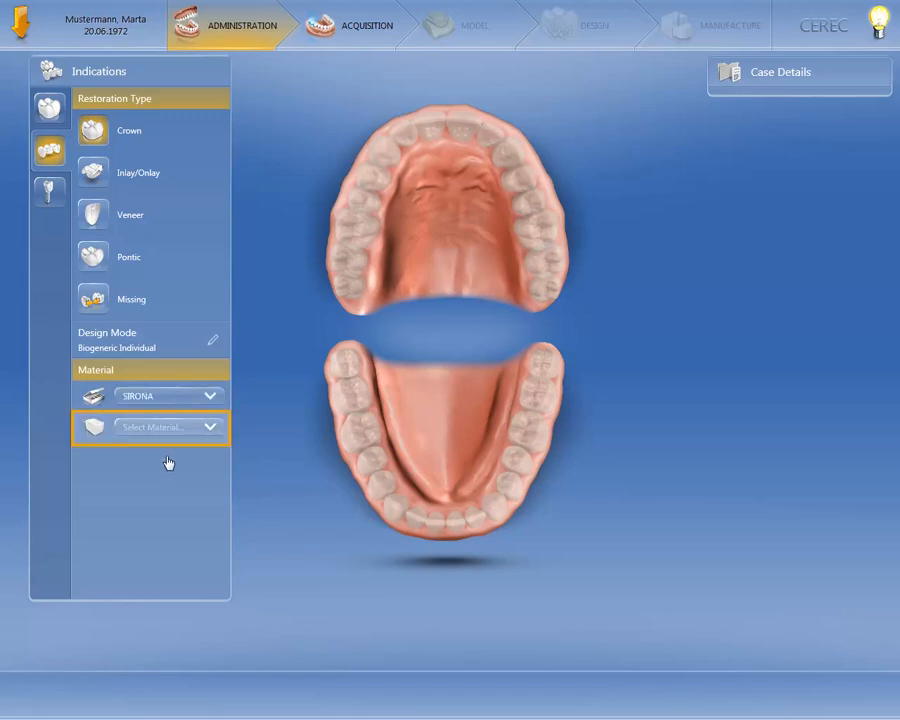
mouse_move(211, 447)
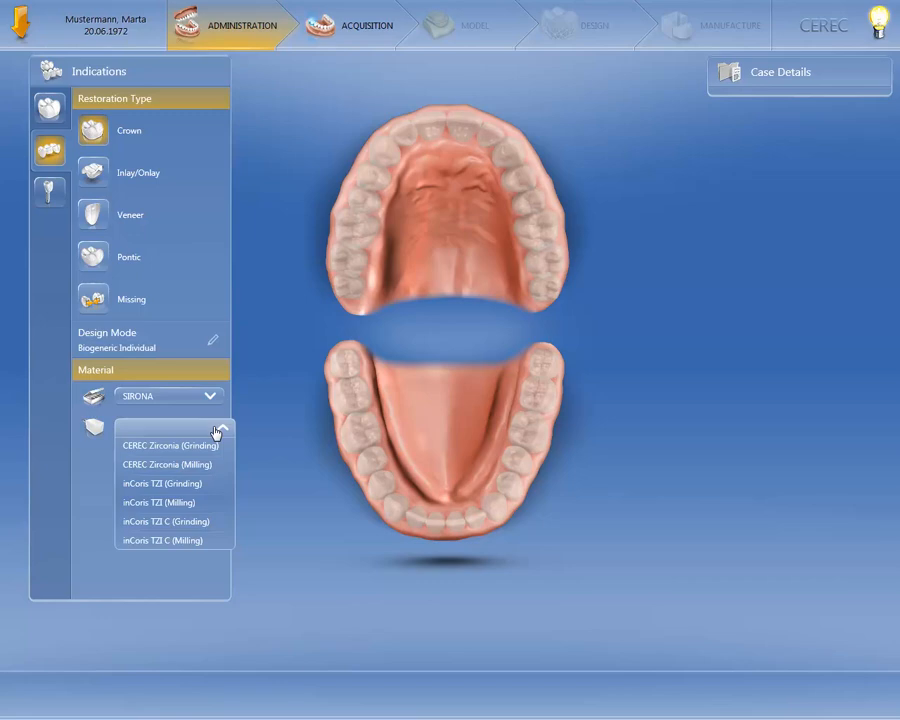
click(168, 464)
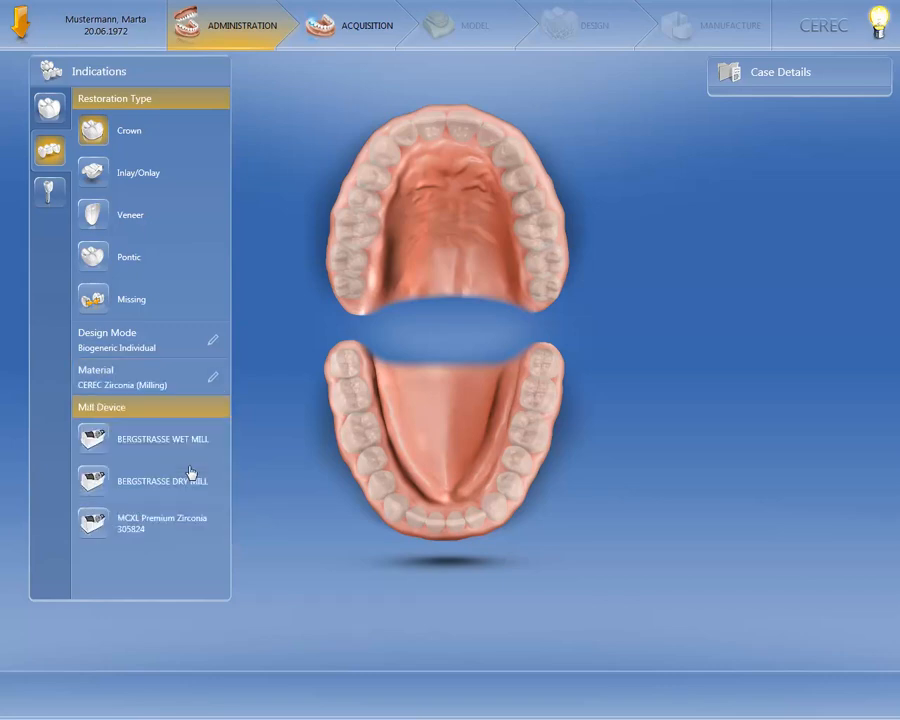
click(150, 481)
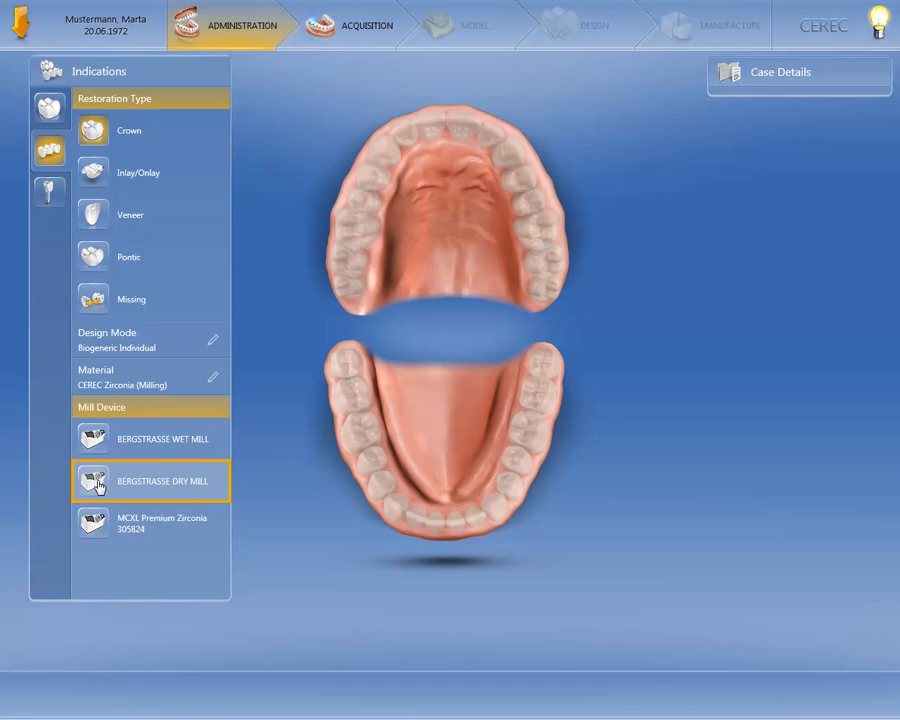
click(150, 481)
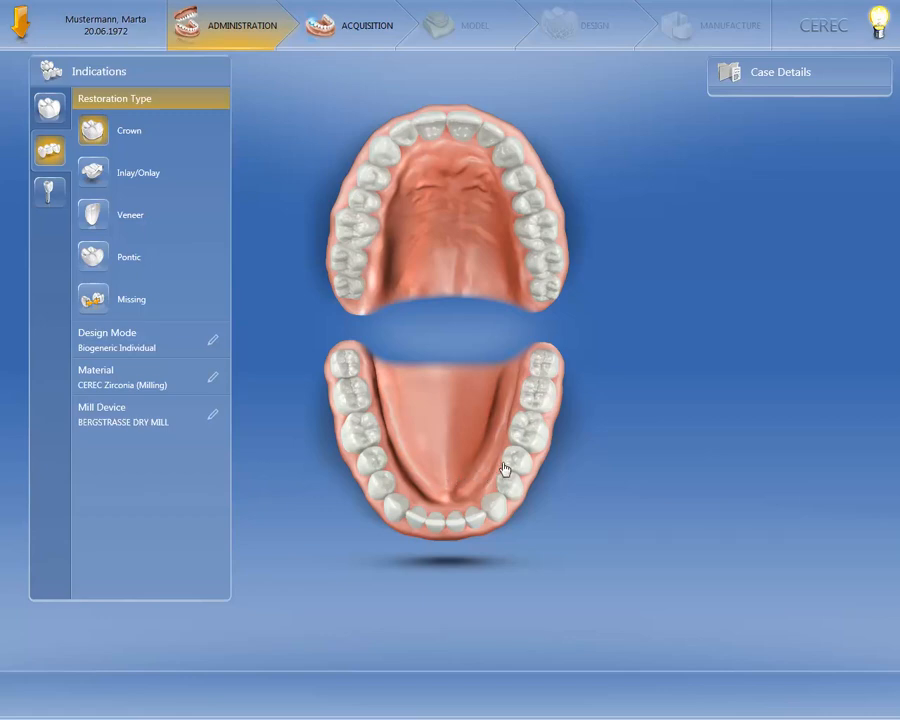
Step: Mark teeth 35 and 37 so the bridge spans 35–37 with a pontic at 36
click(517, 460)
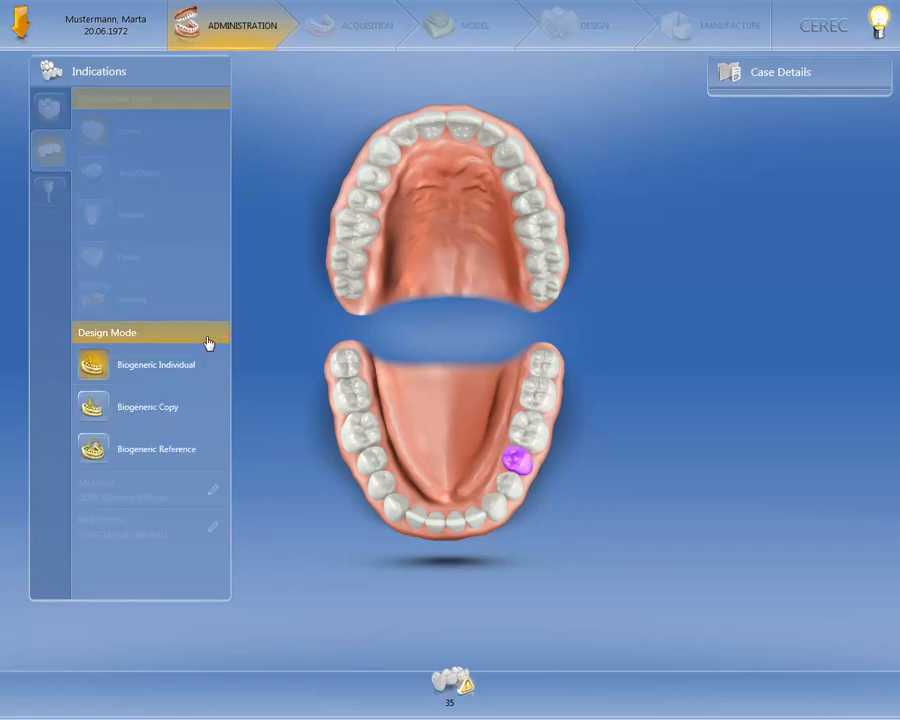
click(150, 406)
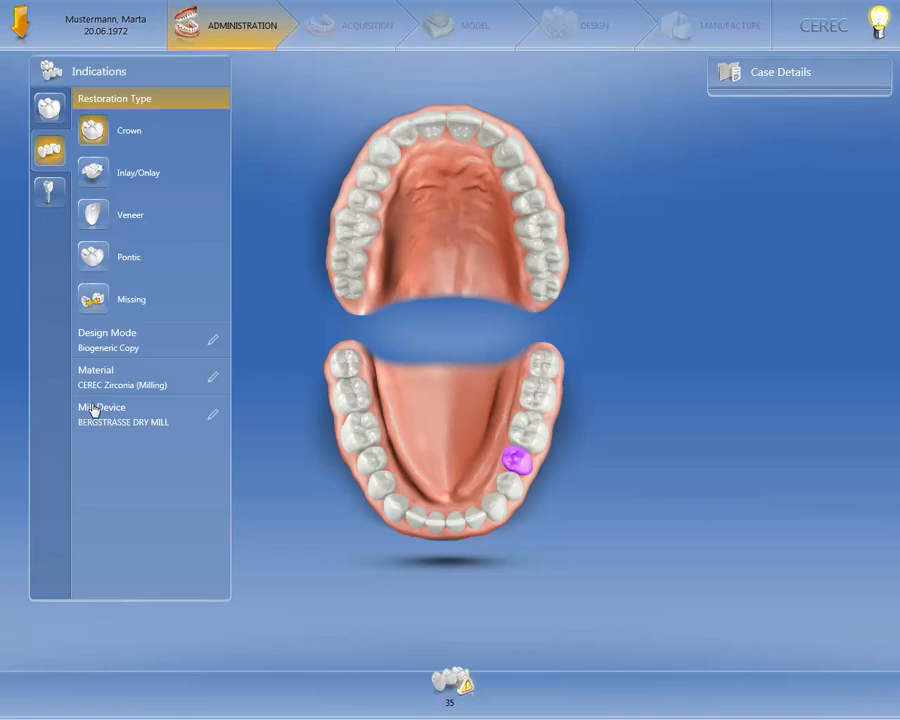
mouse_move(542, 395)
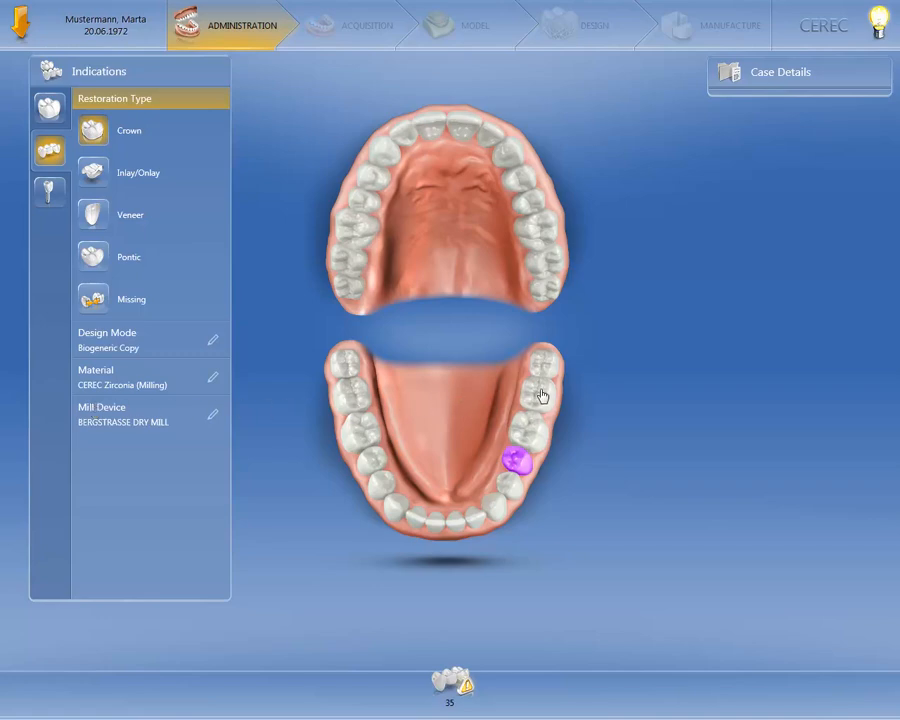
click(541, 394)
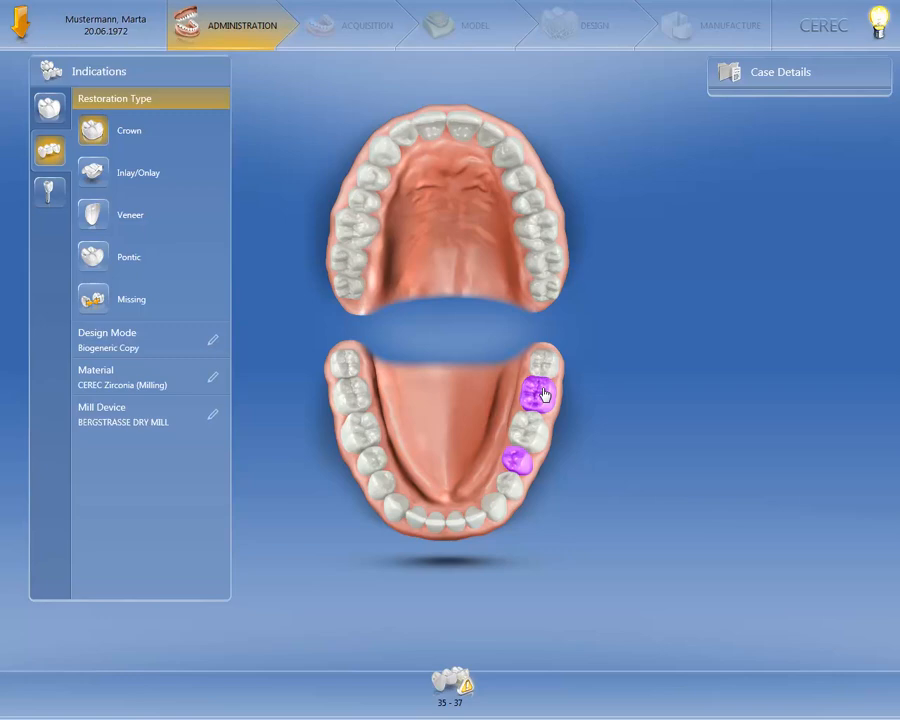
click(150, 256)
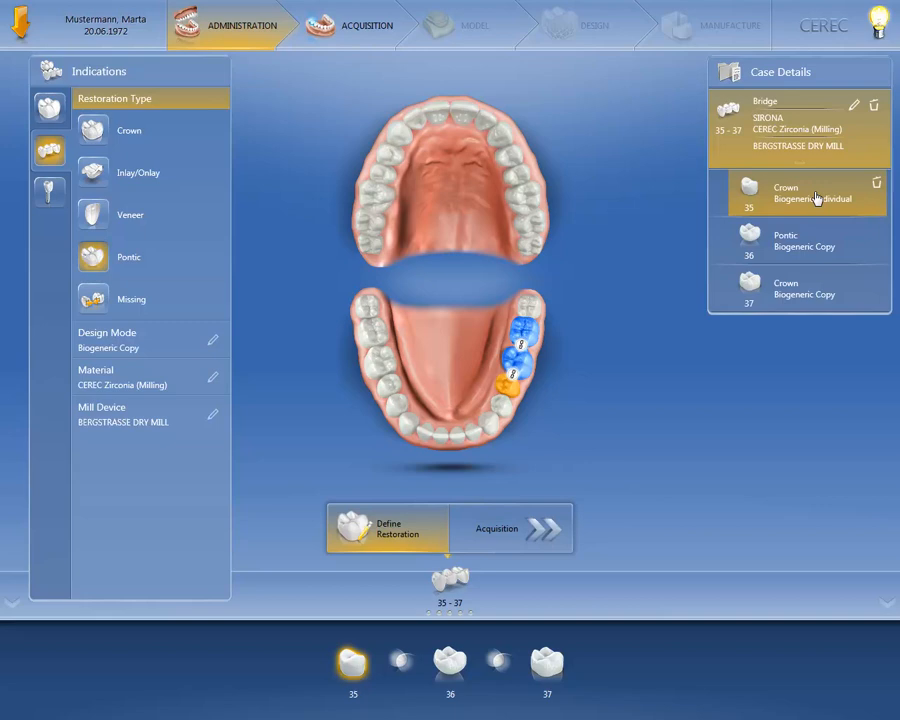
Step: Review the pontic at 36 and the crown at 37 in the Case Details tooth strip
click(449, 665)
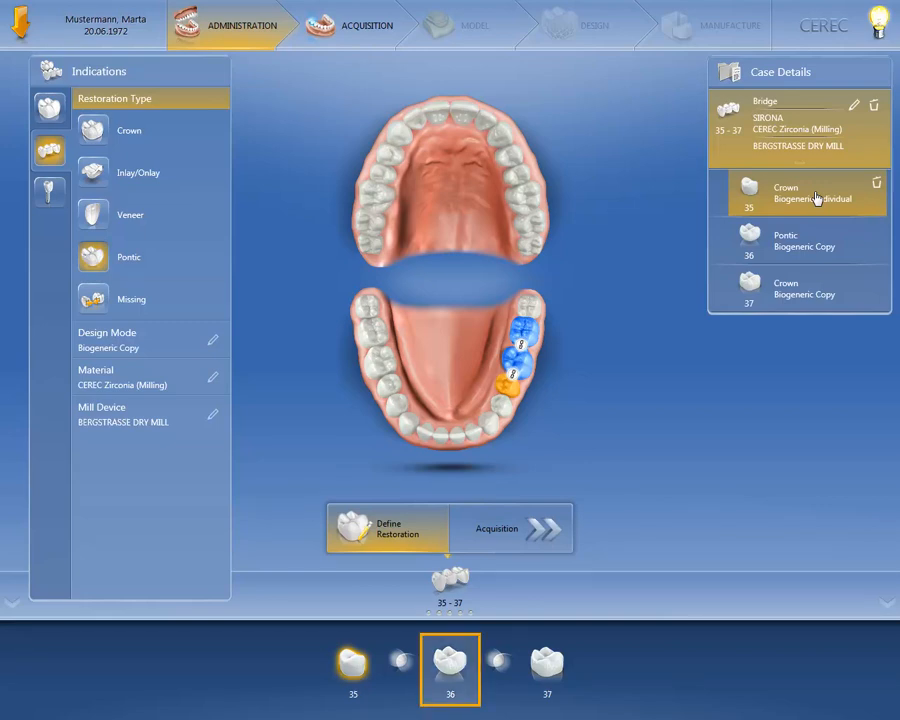
click(449, 663)
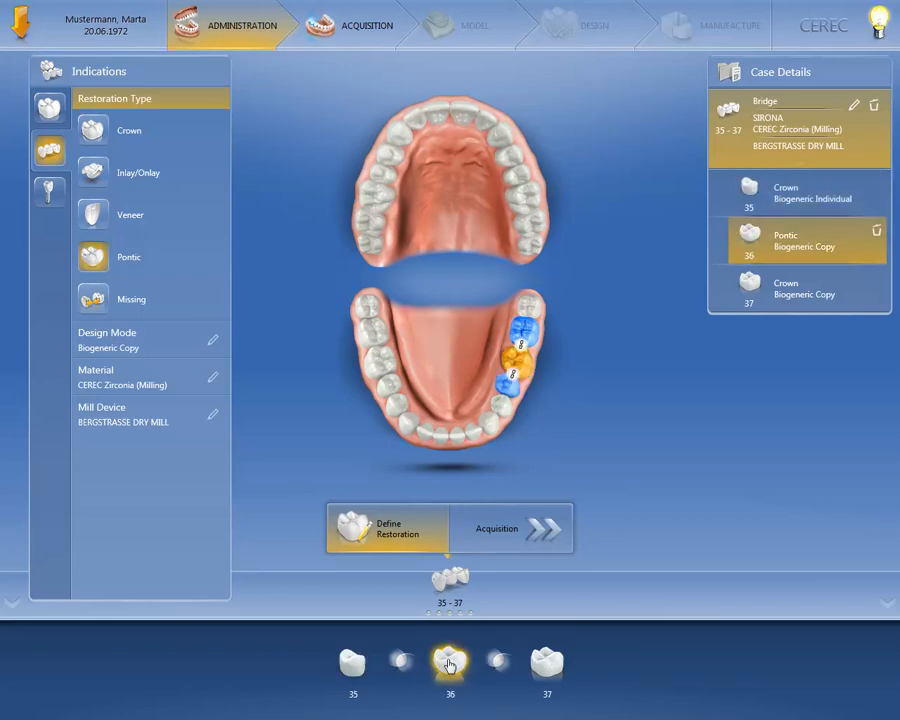
click(547, 665)
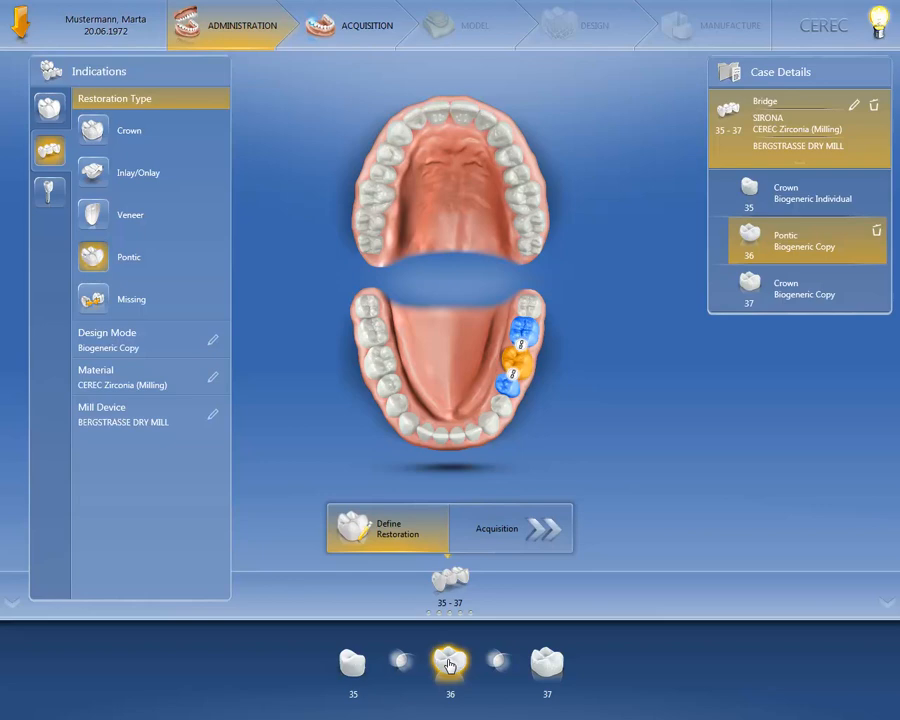
click(547, 663)
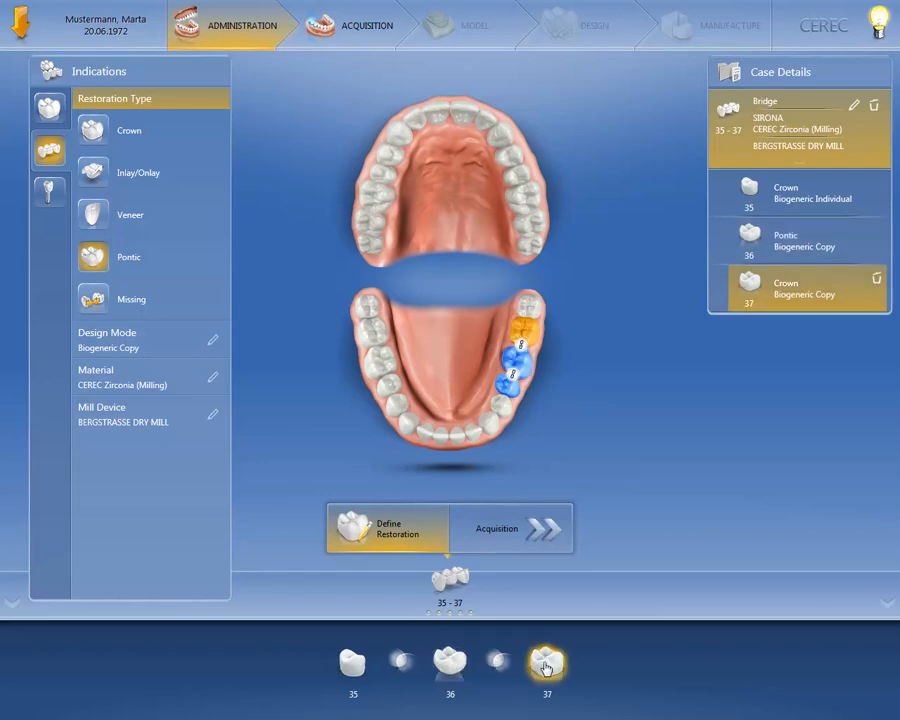
click(798, 288)
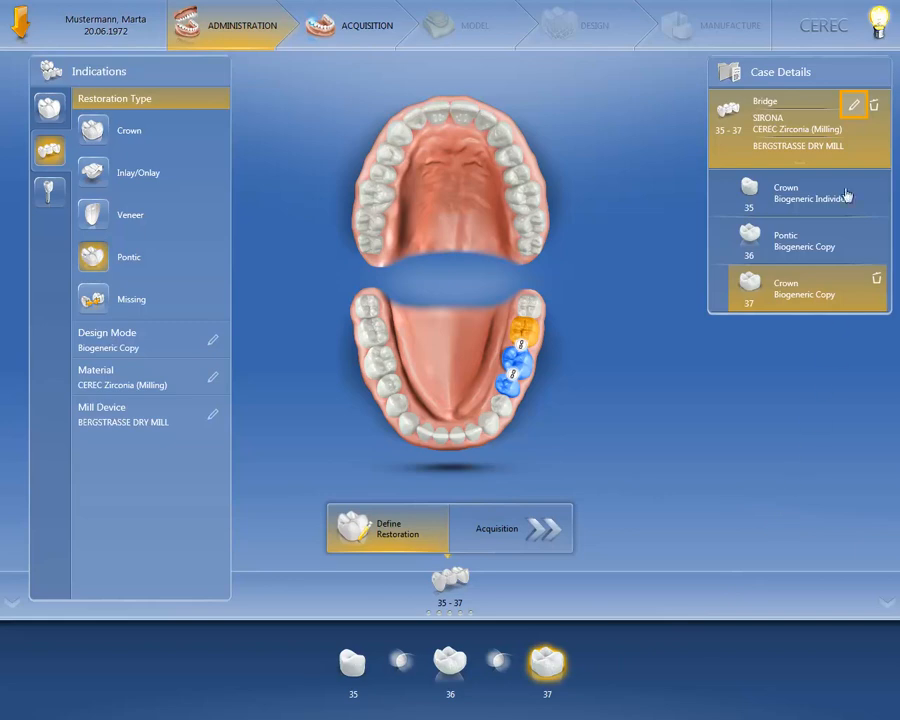
Step: Edit the bridge so crown 37 and pontic 36 use Biogeneric Individual design mode
click(853, 104)
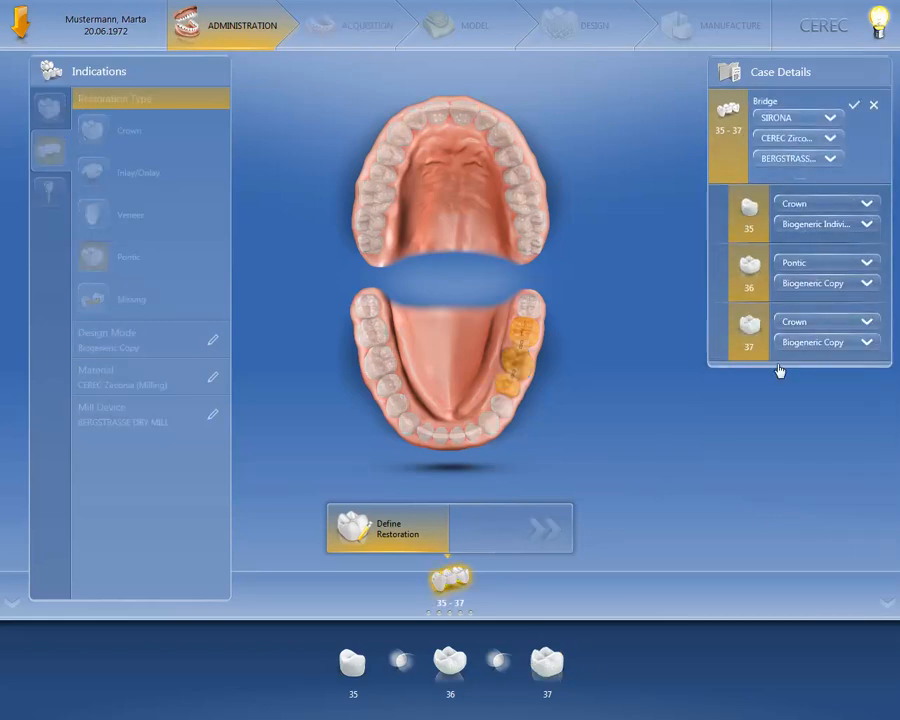
click(748, 332)
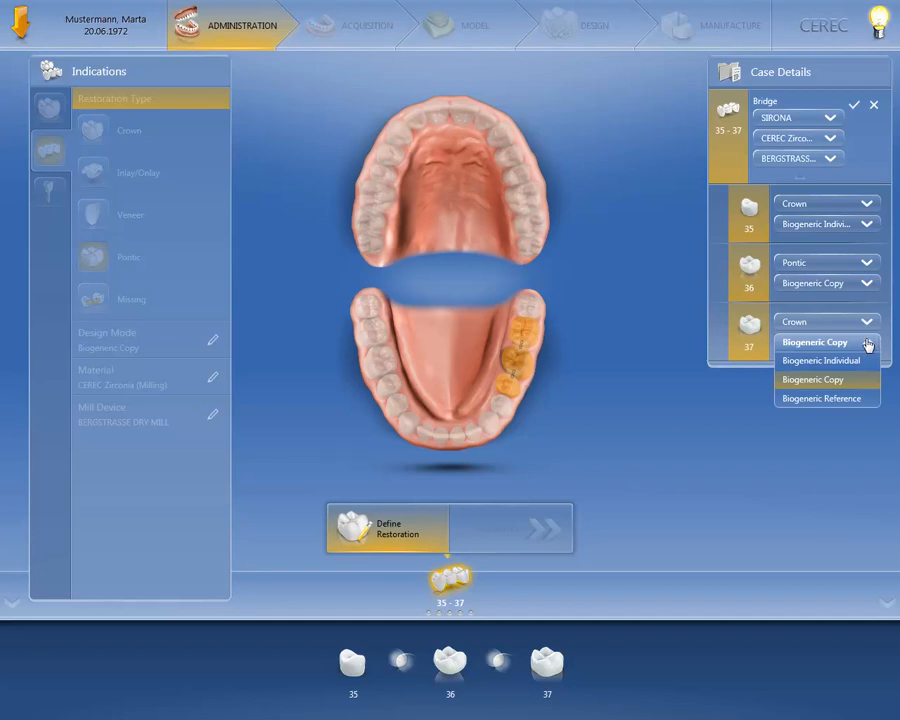
click(821, 360)
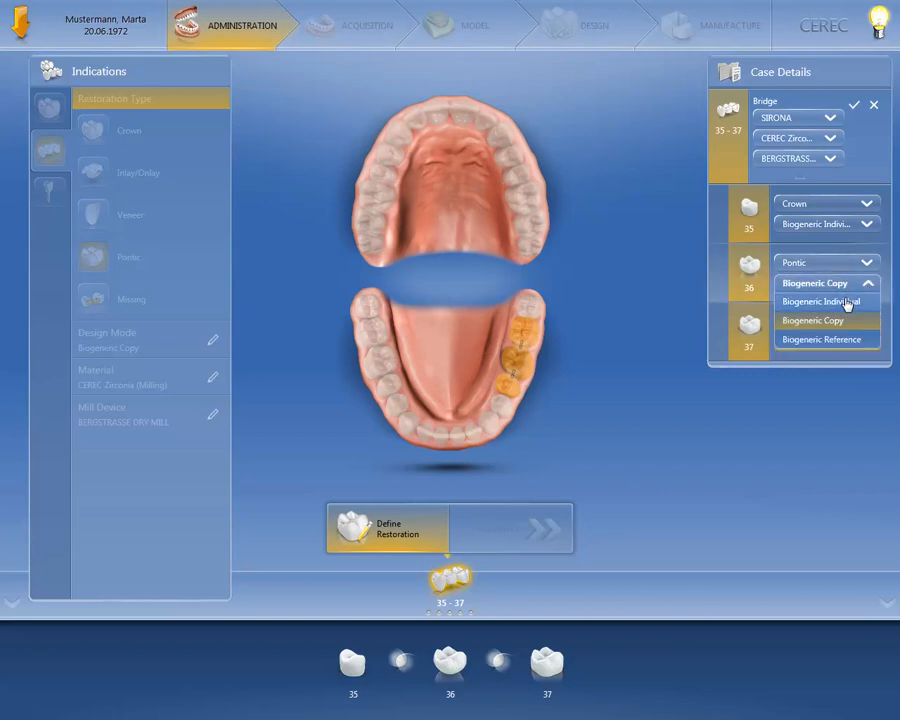
click(821, 301)
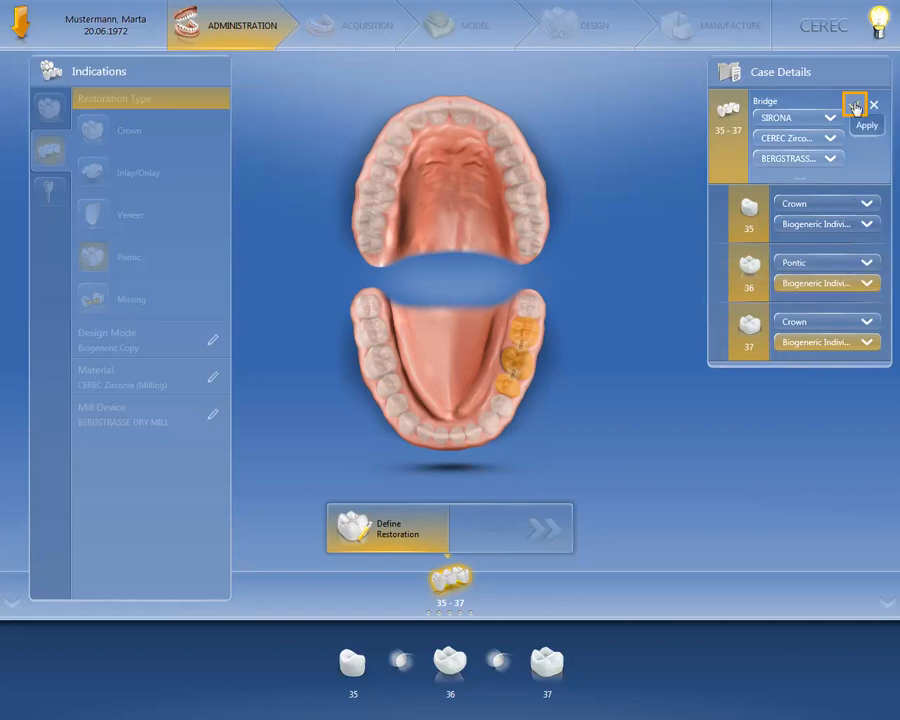
Step: Apply the bridge edit and confirm replacing the old bridge
click(866, 124)
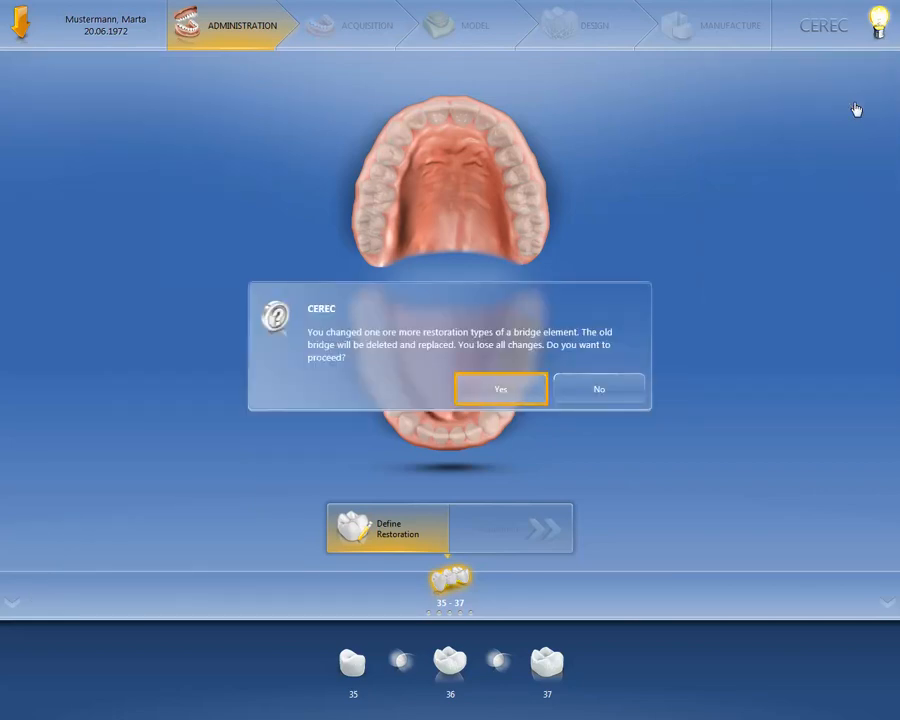
mouse_move(531, 234)
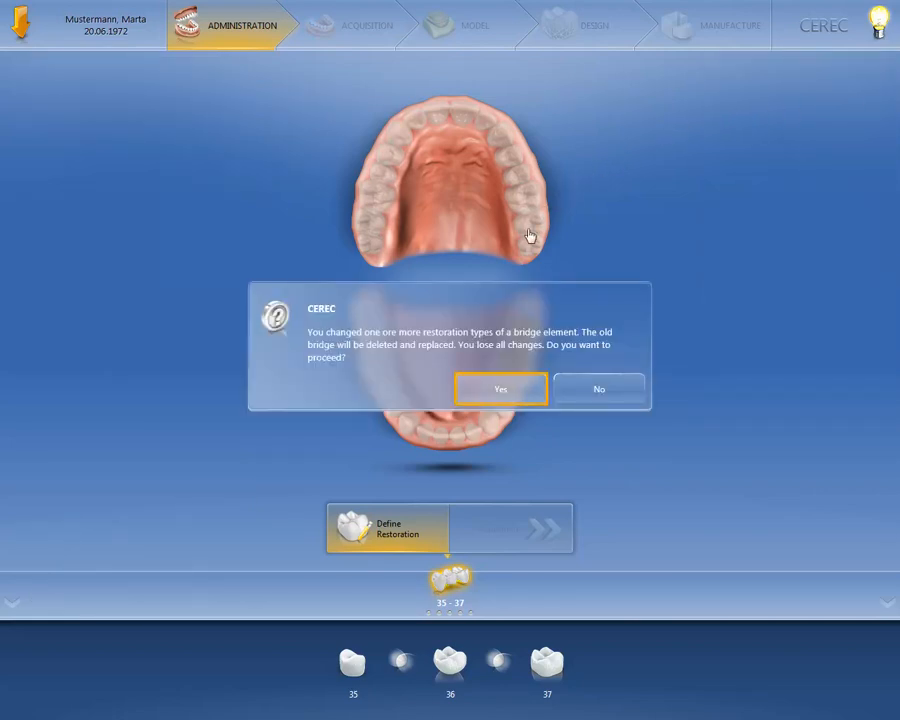
click(500, 388)
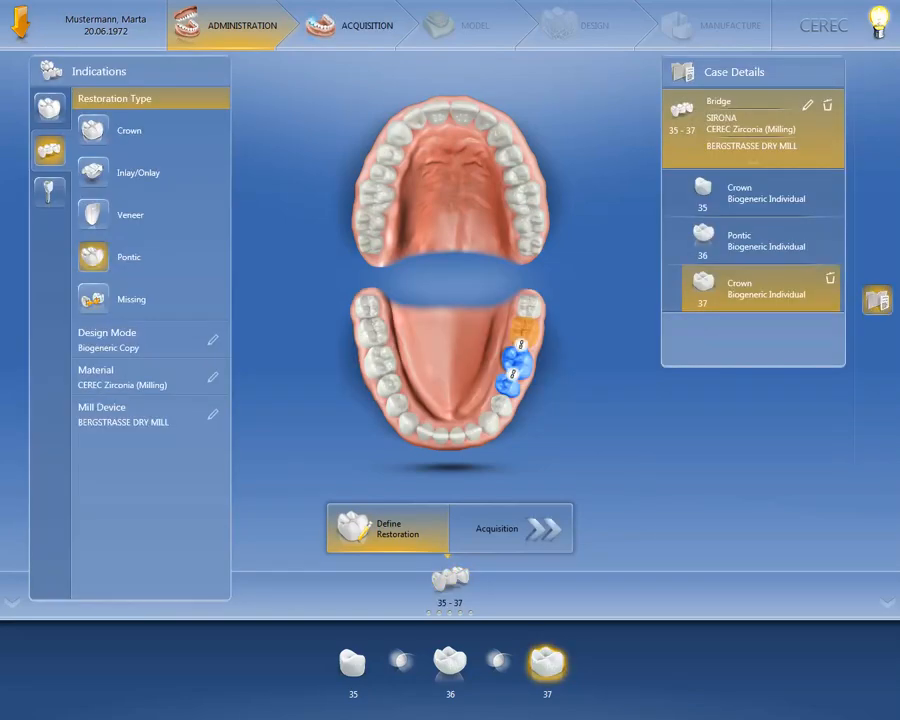